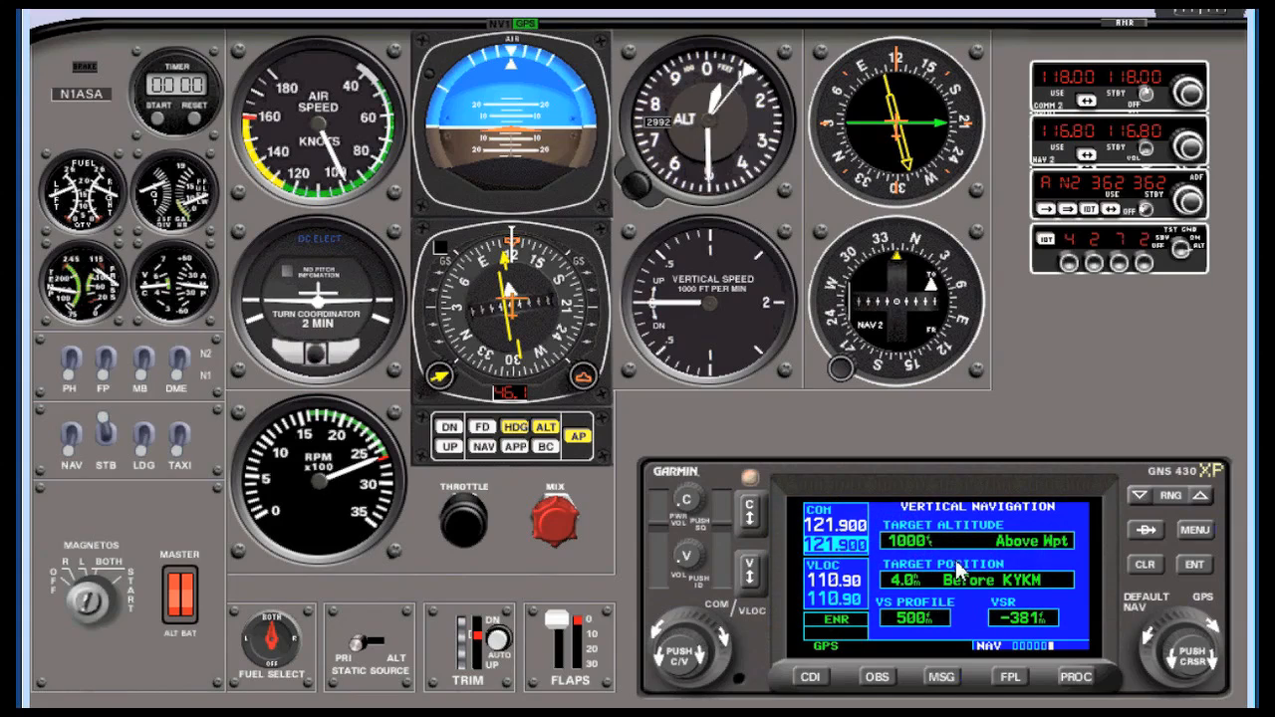
{"action": "mouse_move", "coordinate": [996, 553]}
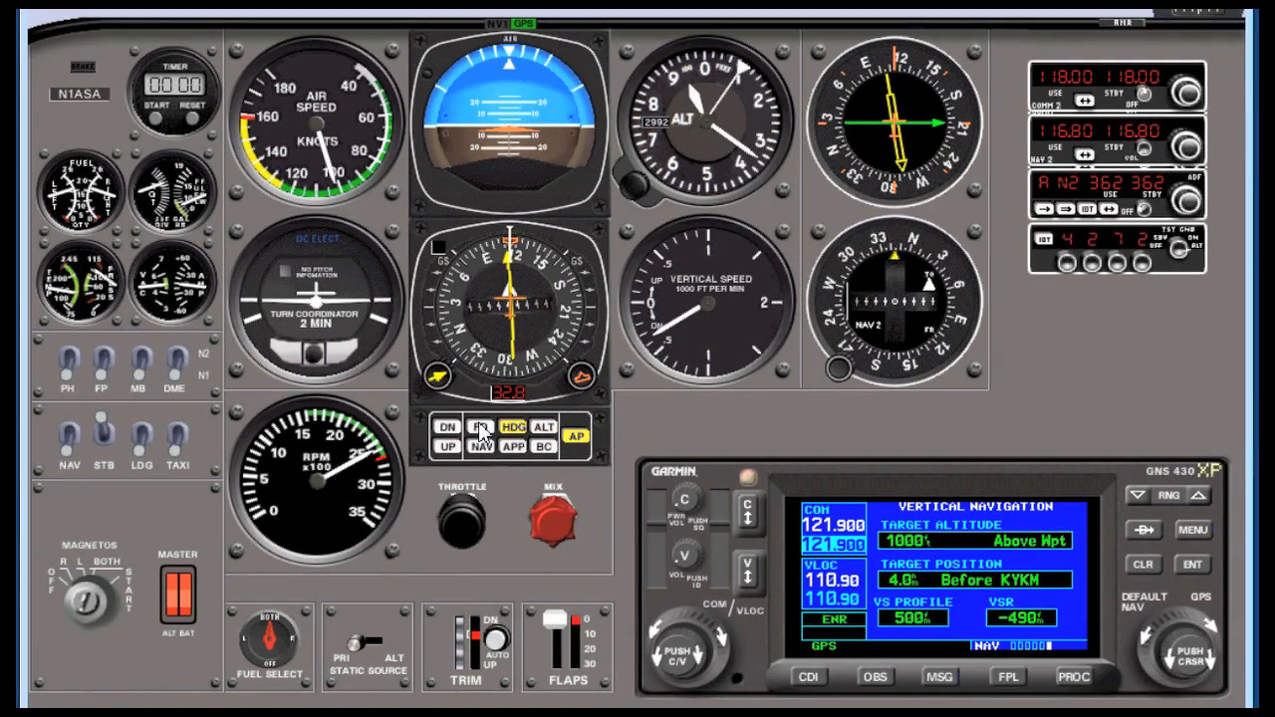
Step: Engage the flight director and bring up the GNS 430 VNAV page menu
{"action": "left_click", "coordinate": [480, 426]}
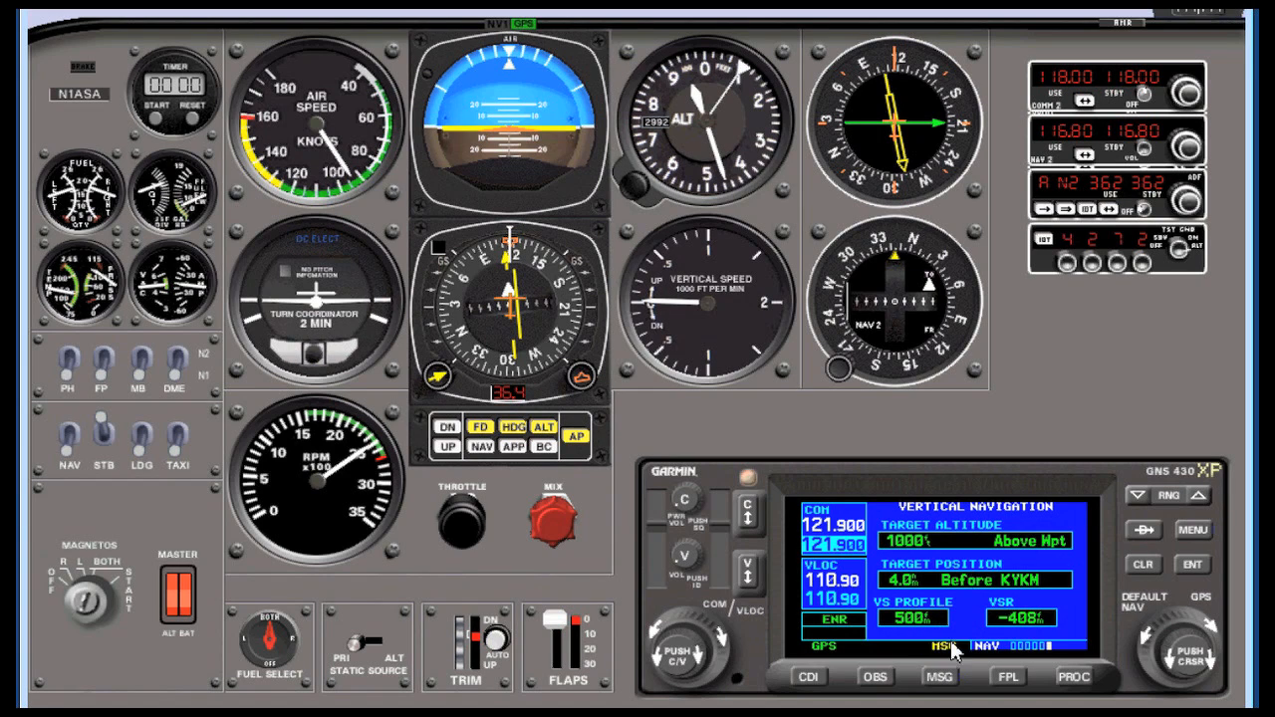
{"action": "left_click", "coordinate": [937, 676]}
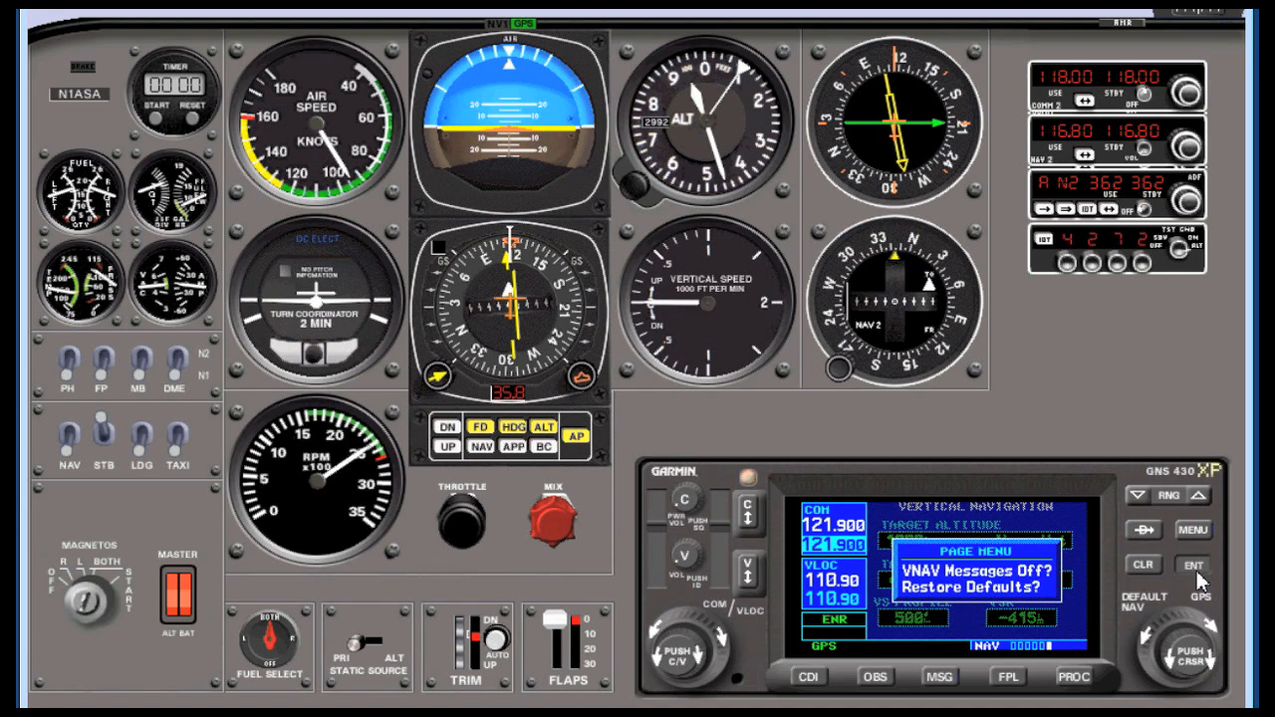
Step: Confirm the VNAV menu option with ENT and return to the SEA–KYKM NAV page
{"action": "left_click", "coordinate": [1192, 565]}
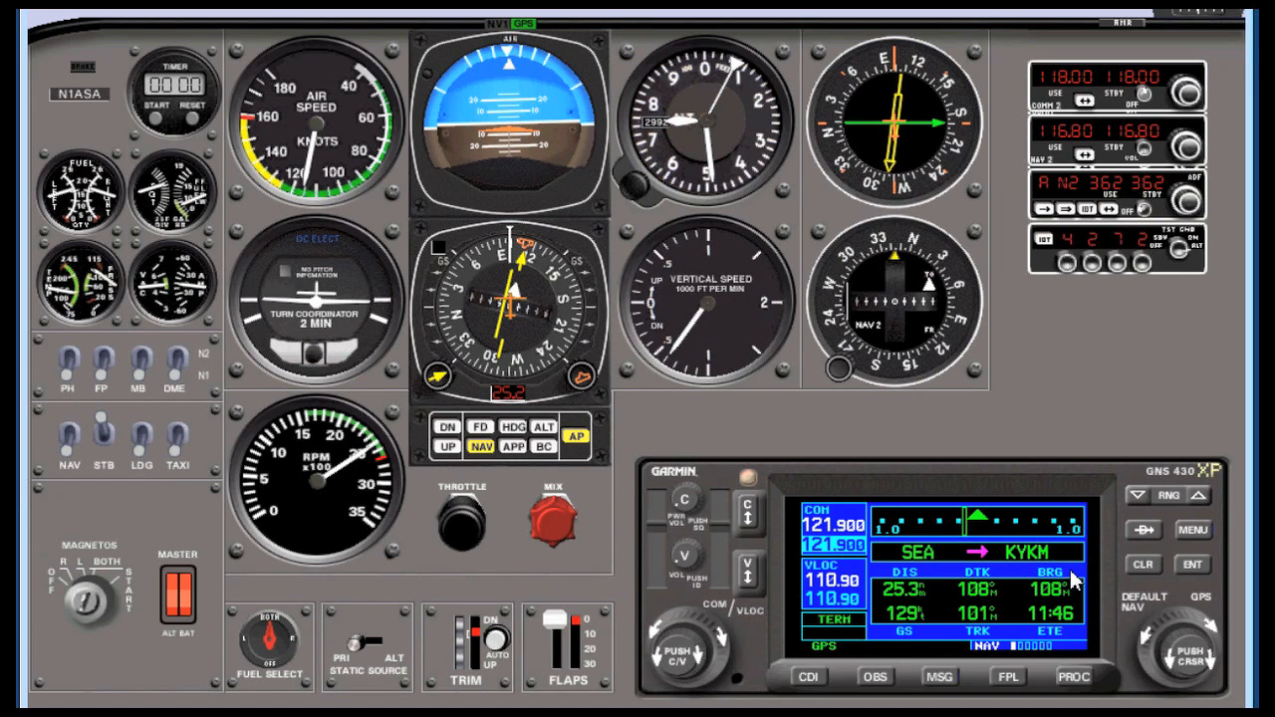
Step: Review the NAV page's Change Fields options, then open the moving map's page menu
{"action": "left_click", "coordinate": [1192, 528]}
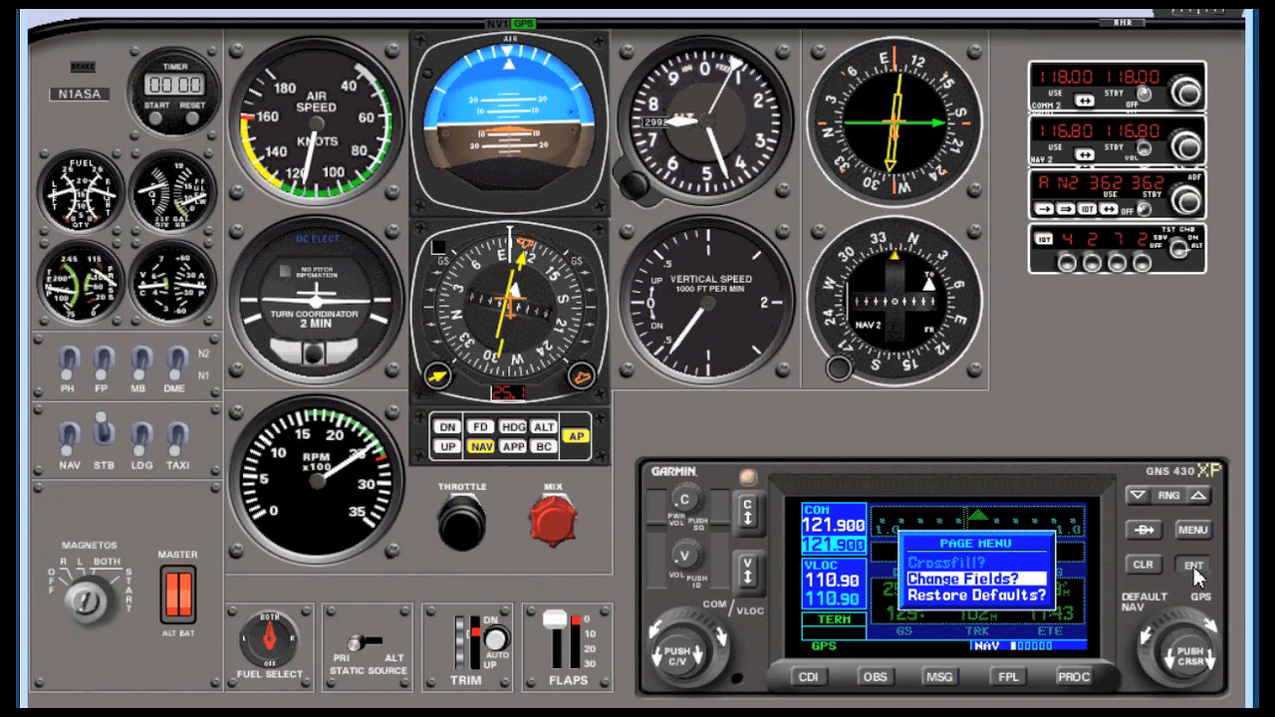
{"action": "left_click", "coordinate": [1192, 563]}
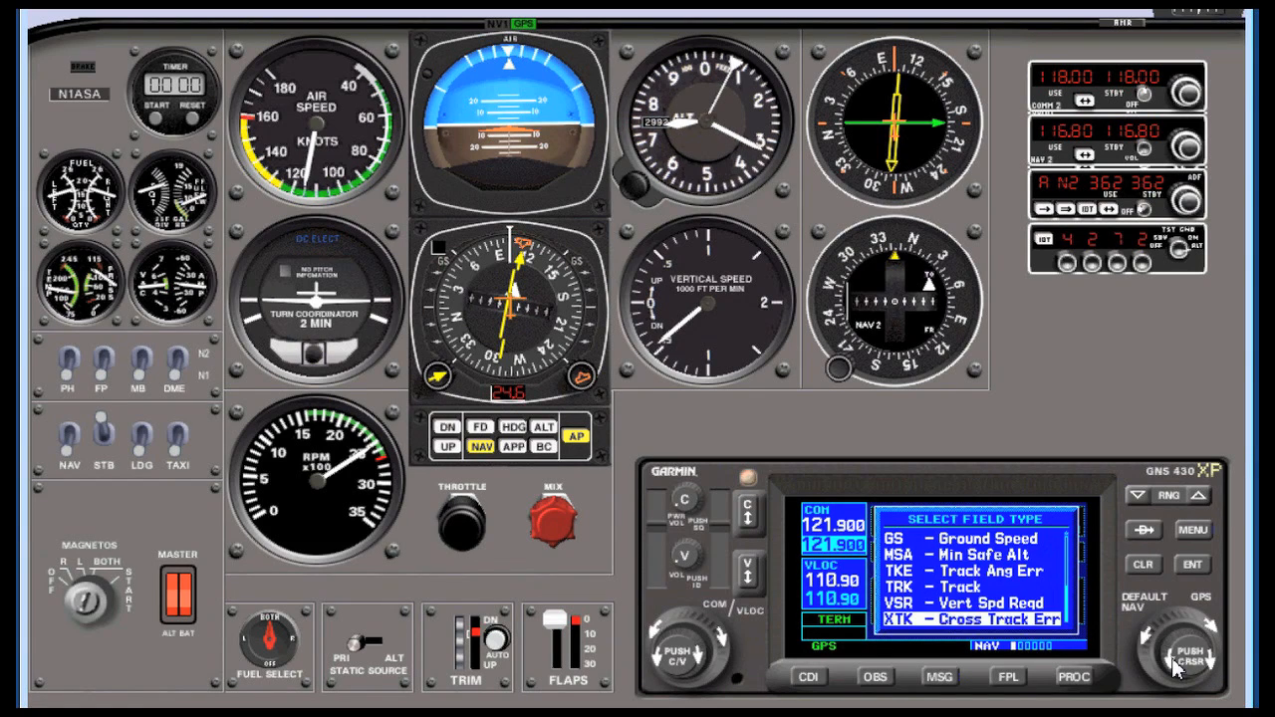
{"action": "left_click", "coordinate": [1191, 564]}
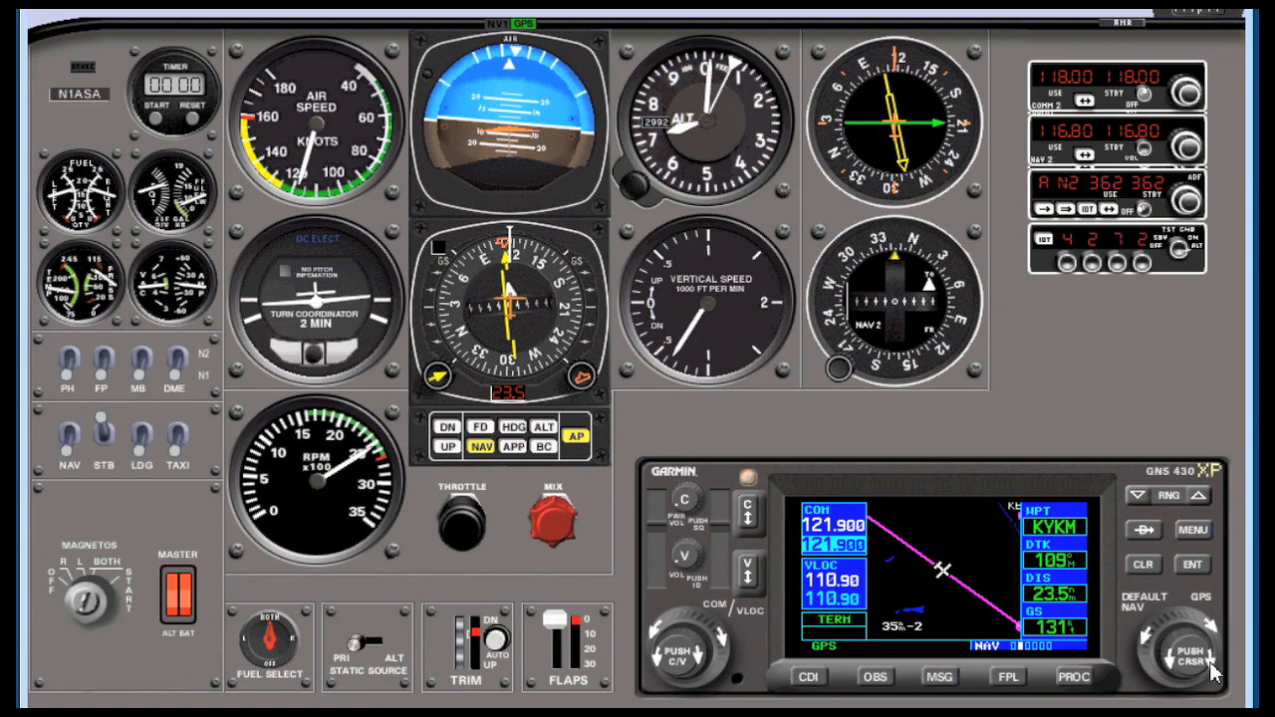
{"action": "left_click", "coordinate": [1193, 529]}
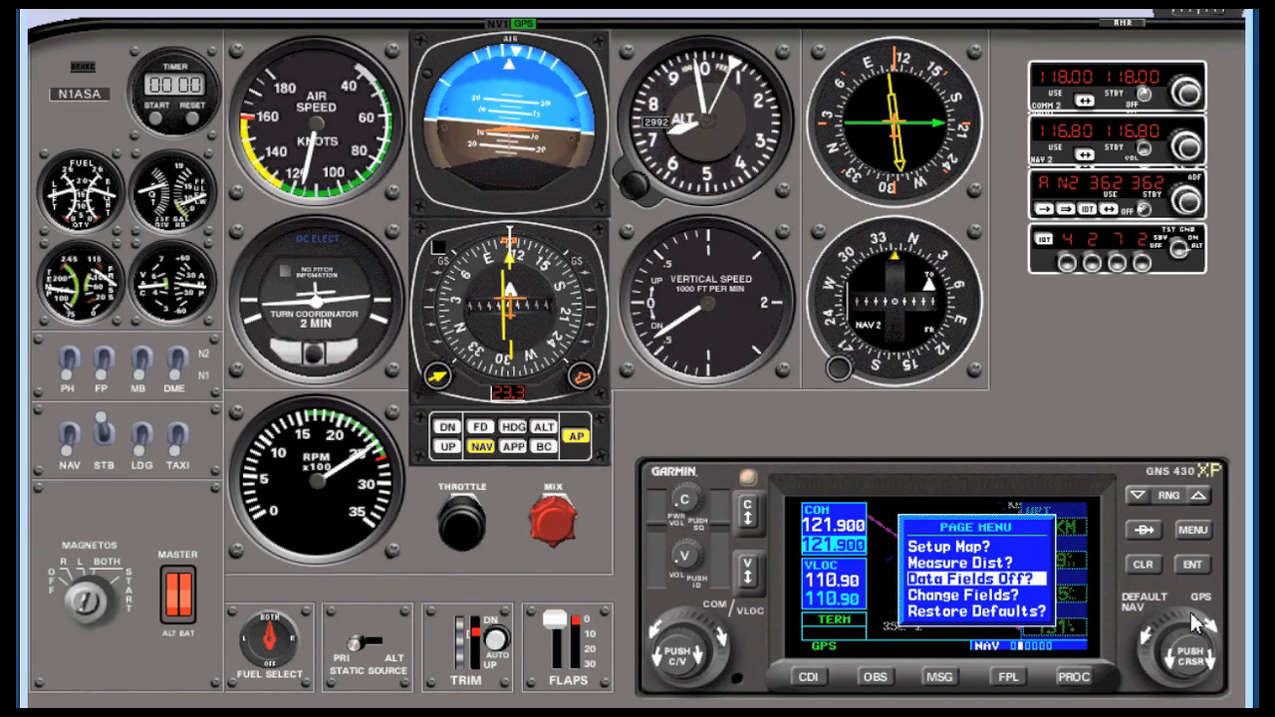
{"action": "mouse_move", "coordinate": [1160, 588]}
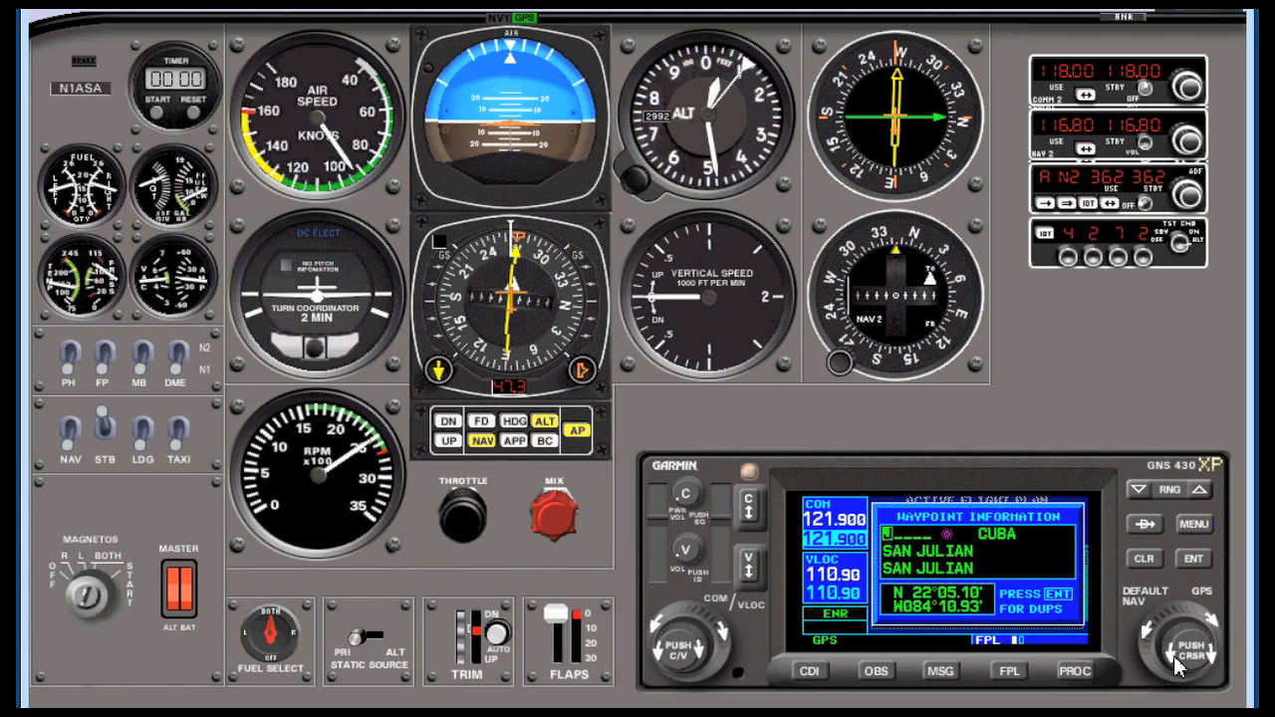
Step: Display the Waypoint Information page for SAN JULIAN, CUBA from the flight plan
{"action": "left_click", "coordinate": [1185, 644]}
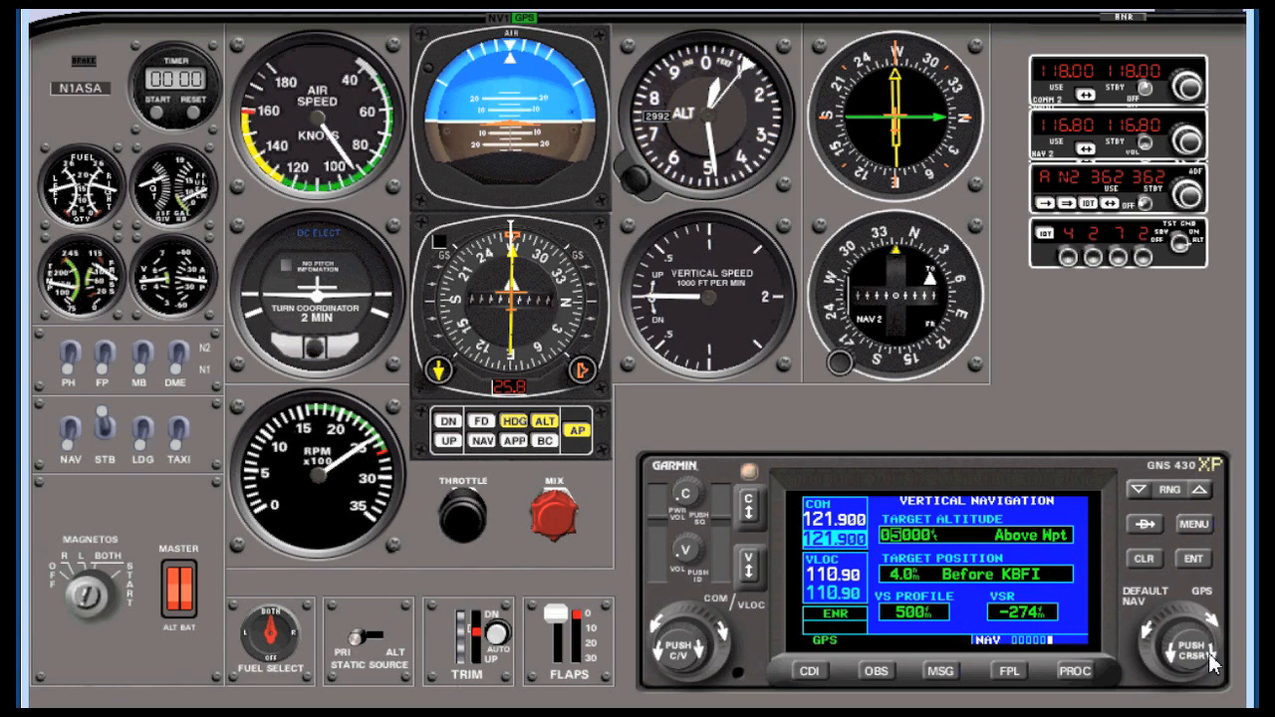
Step: Enter VNAV target 8000 ft MSL at 0.0 nm before BANDR, descending 500 fpm
{"action": "left_click", "coordinate": [1191, 648]}
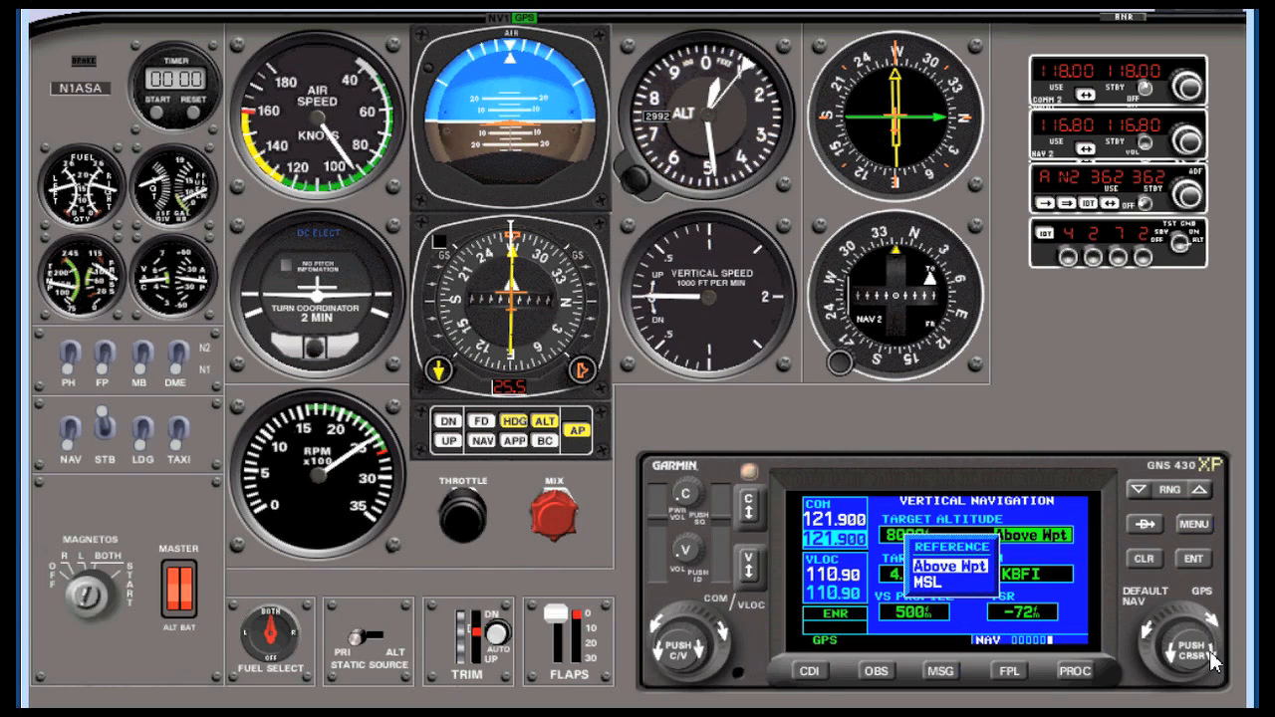
{"action": "left_click", "coordinate": [1191, 558]}
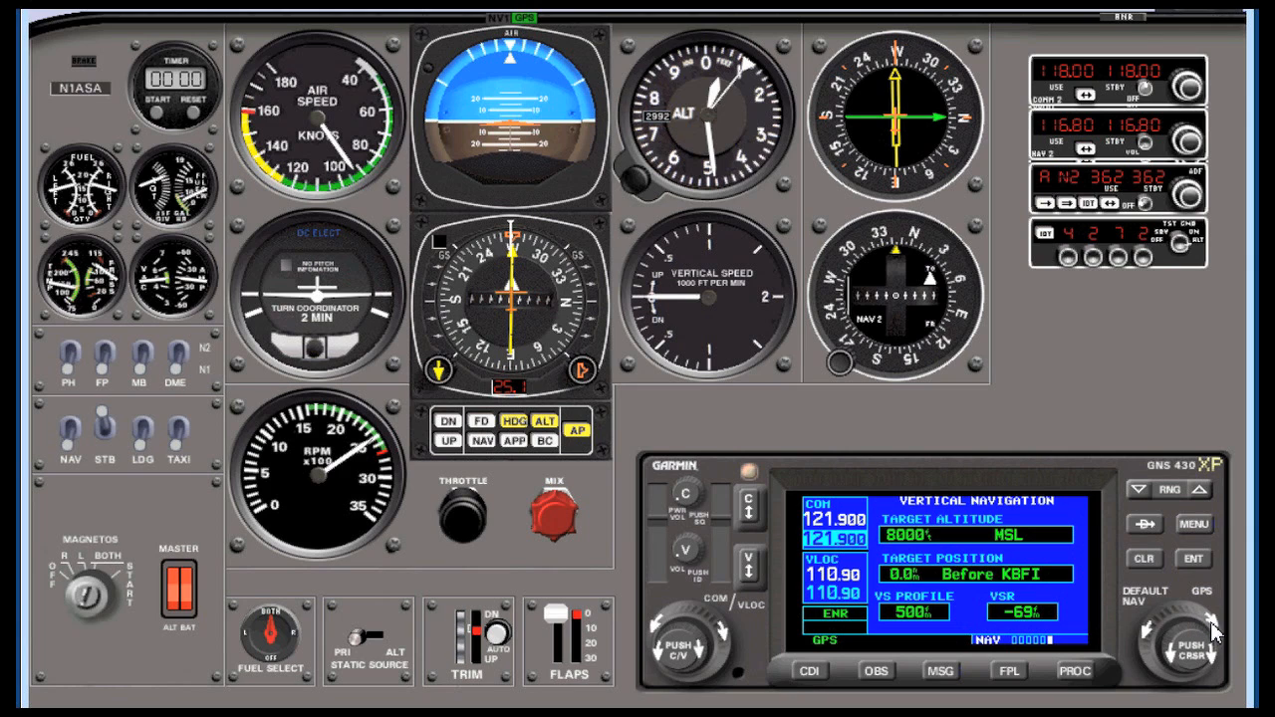
{"action": "left_click", "coordinate": [1213, 642]}
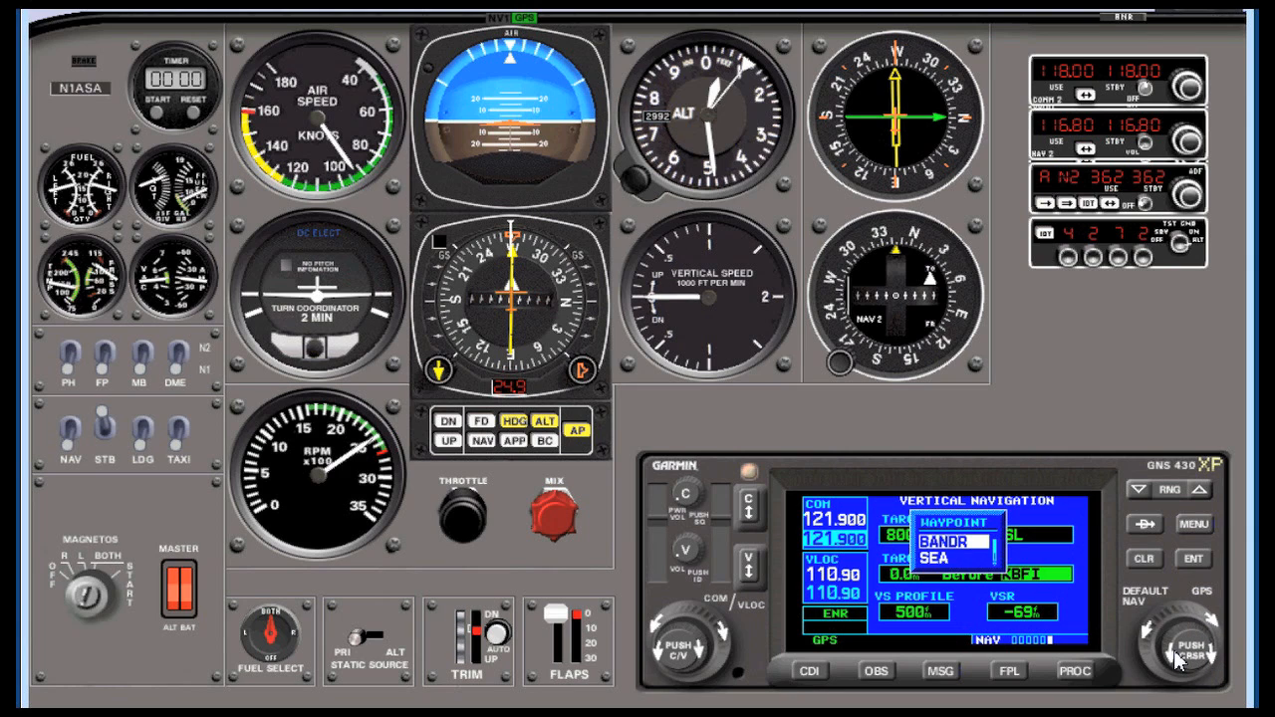
{"action": "left_click", "coordinate": [1192, 557]}
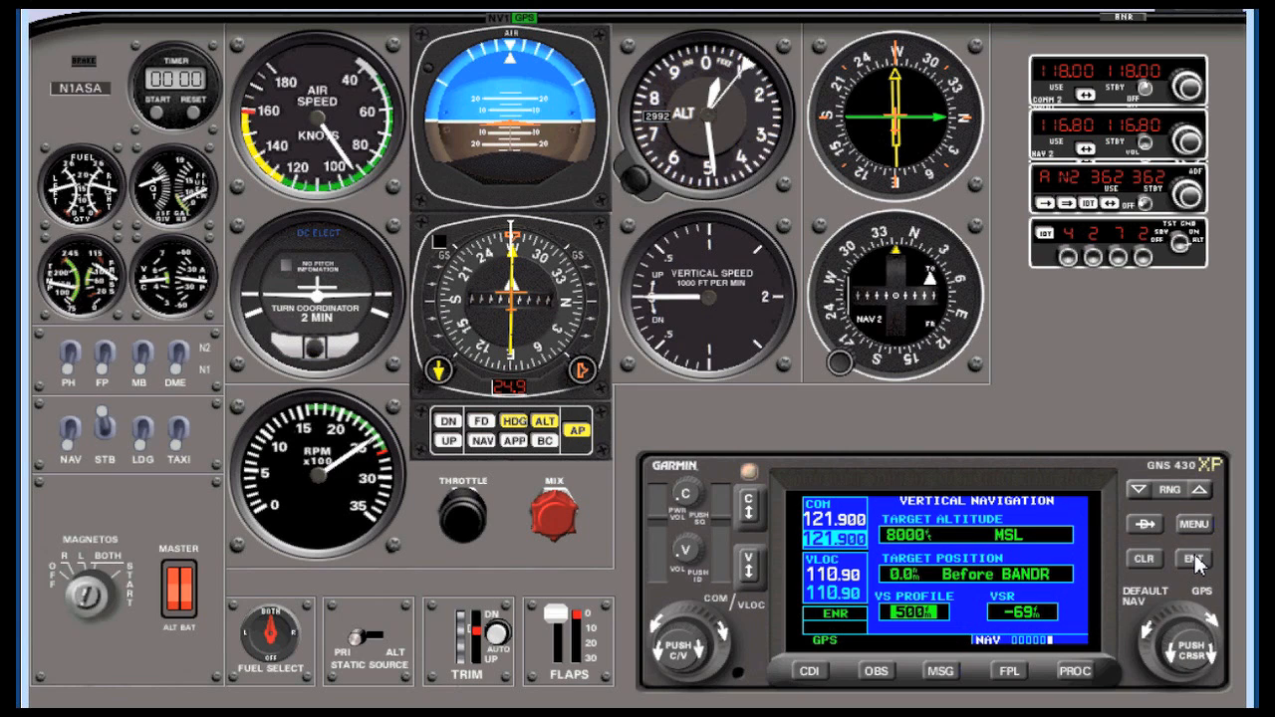
{"action": "left_click", "coordinate": [1192, 557]}
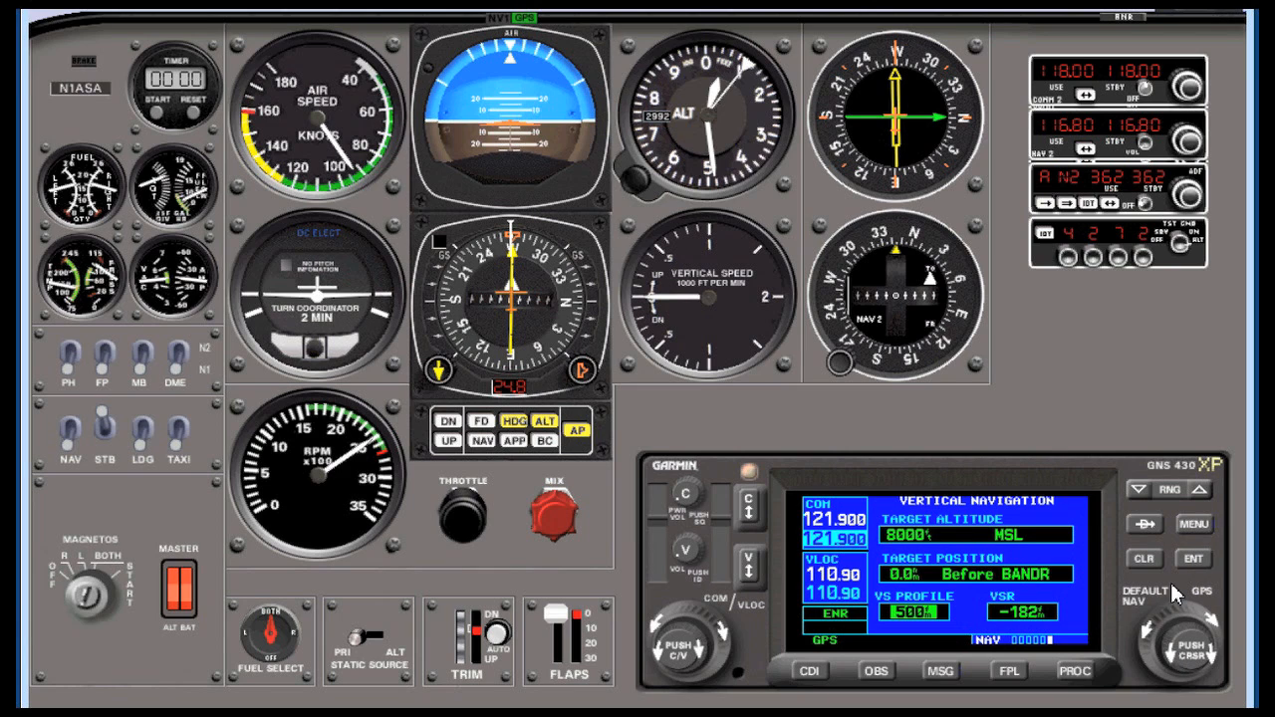
{"action": "mouse_move", "coordinate": [1066, 623]}
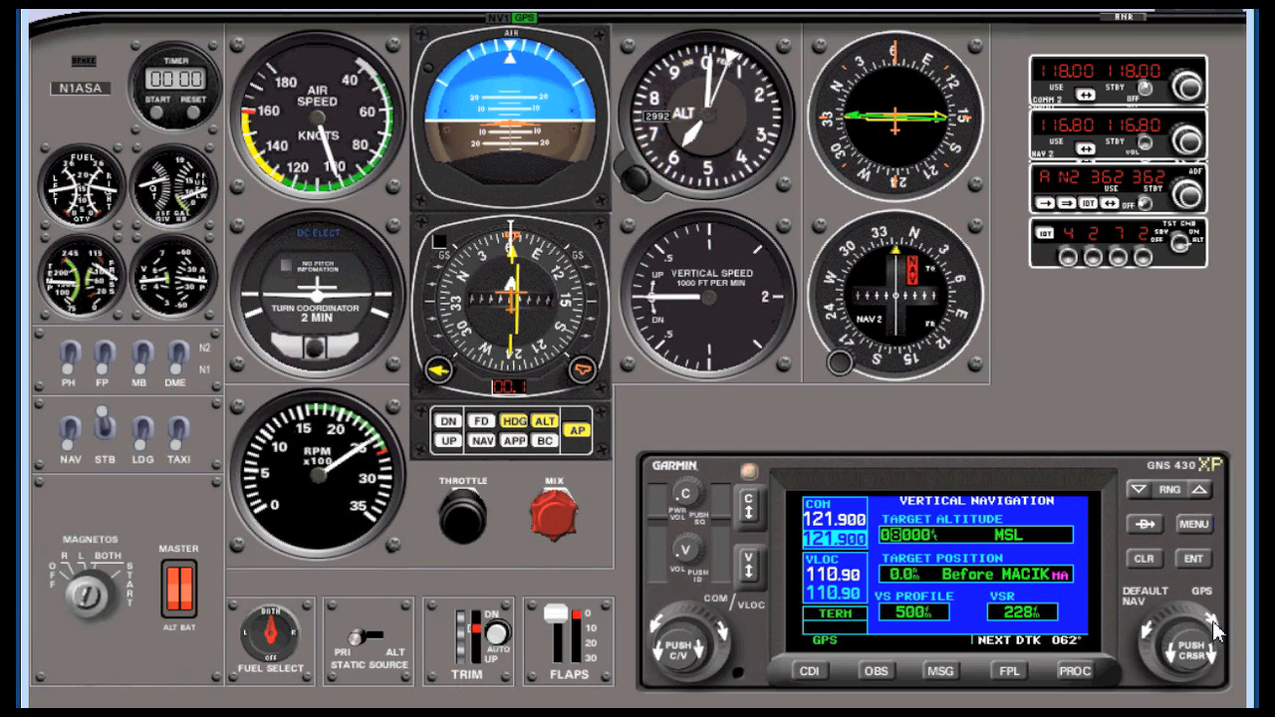
Step: Highlight the 8000 ft MSL target altitude field to edit it toward MACIK
{"action": "left_click", "coordinate": [1192, 558]}
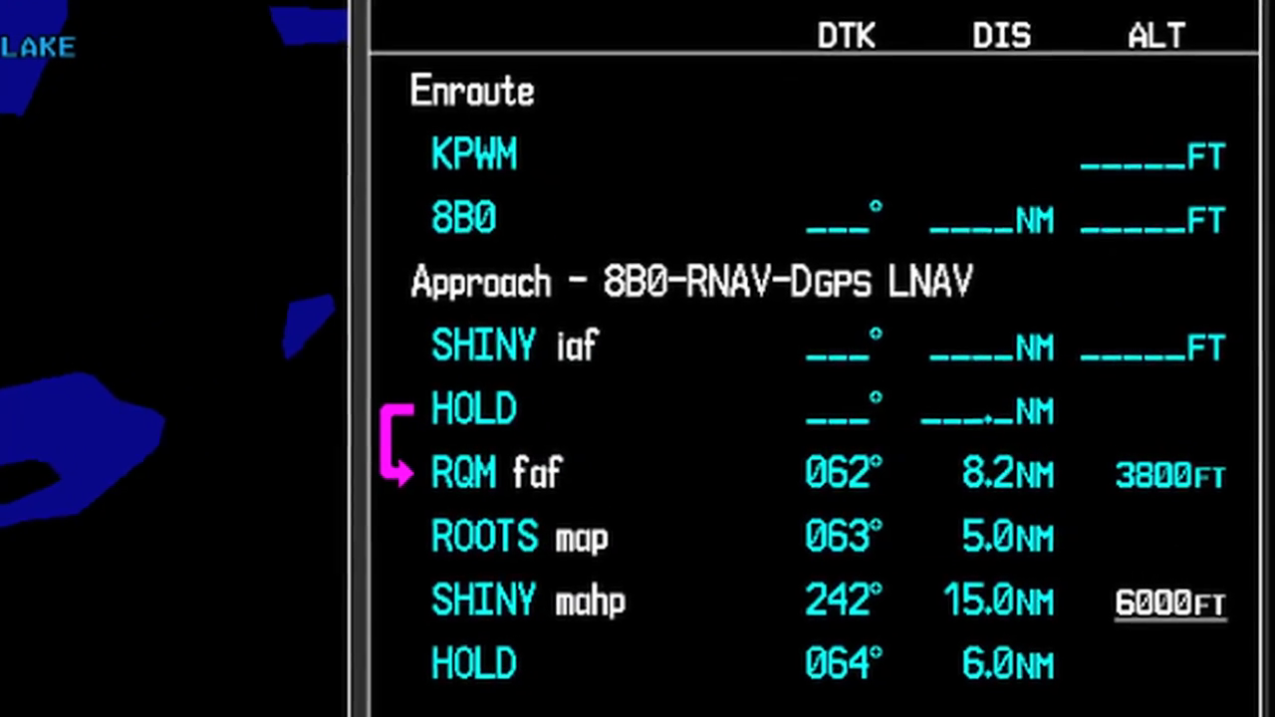
Step: Scroll to the VNV profile box: 3800 ft at RQM, −1100 fpm, −6.0° path
{"action": "scroll", "scroll_direction": "down", "scroll_amount": 3}
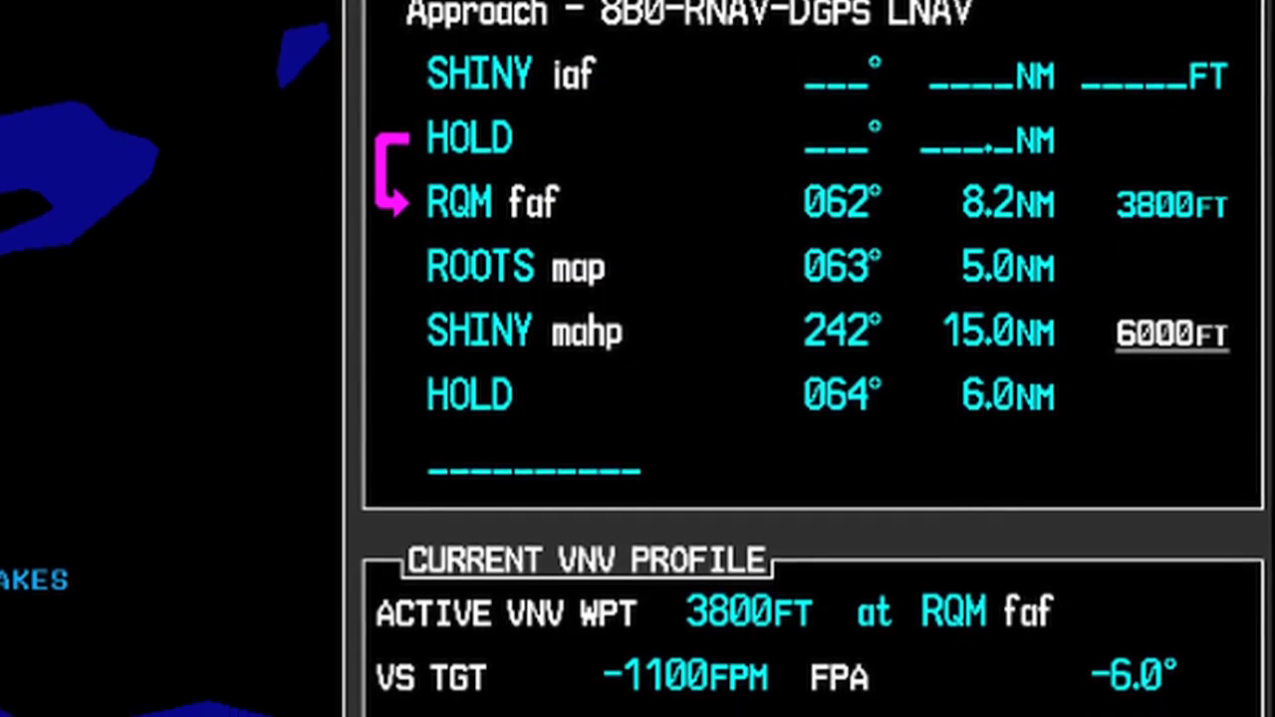
{"action": "scroll", "scroll_direction": "down", "scroll_amount": 3}
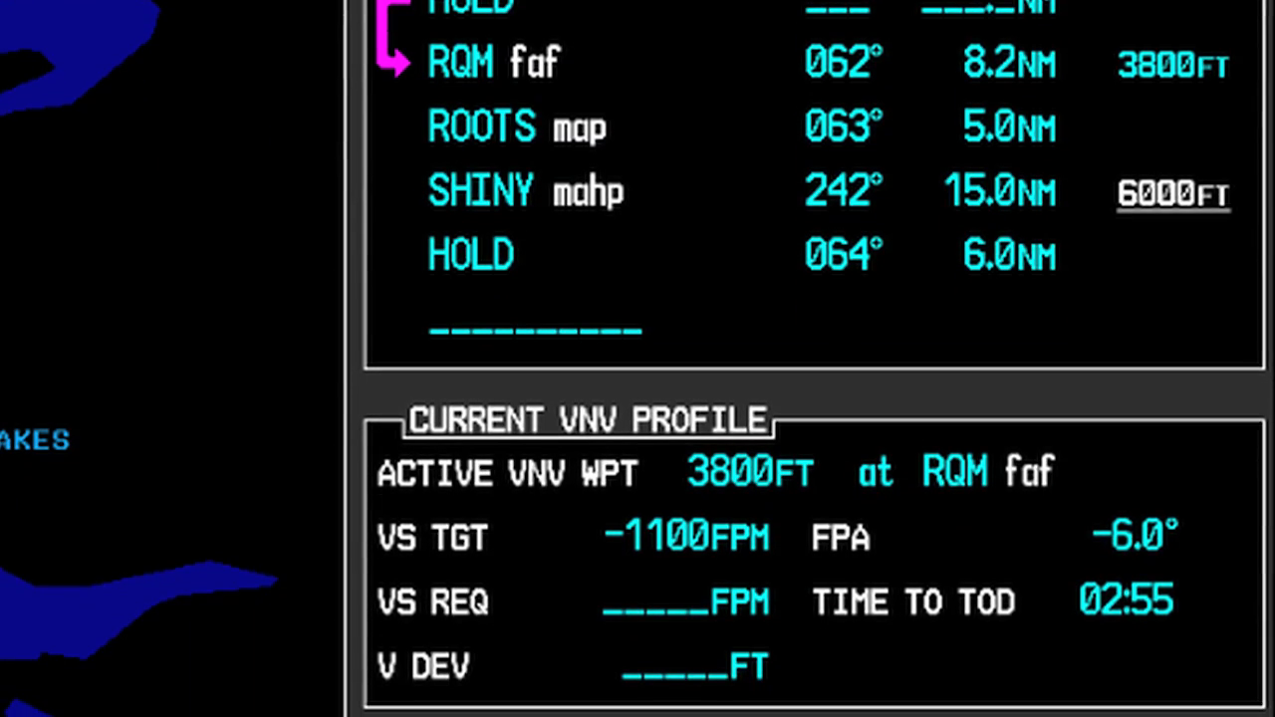